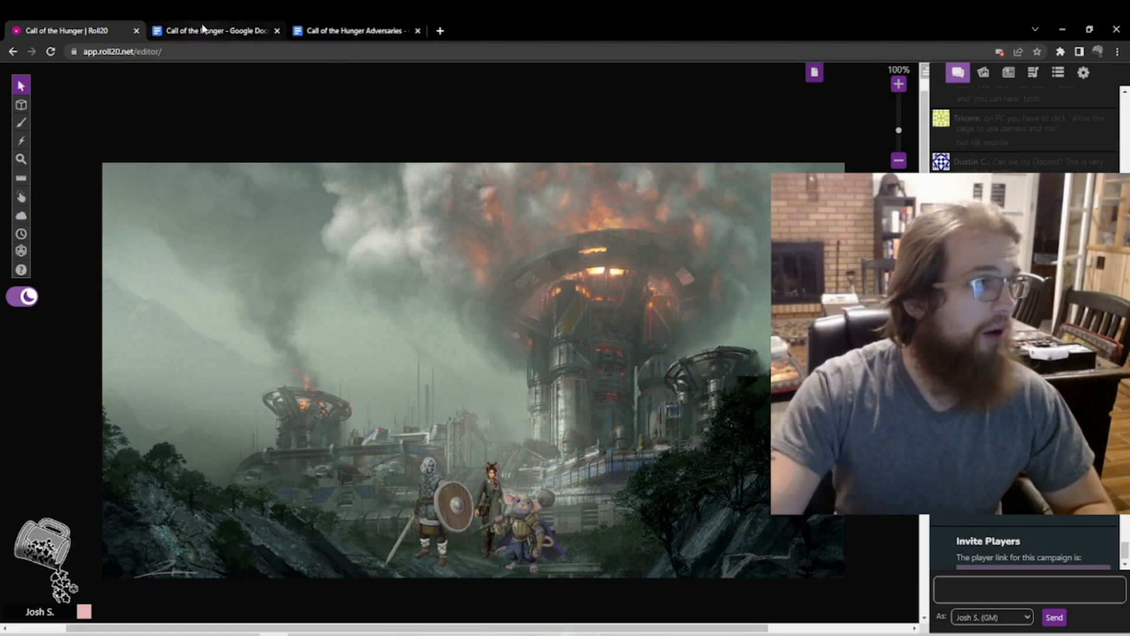
Step: Bring up the campaign notes and scroll to the Stage 4 Generic Places list, starting at The Slag Grinder
click(213, 30)
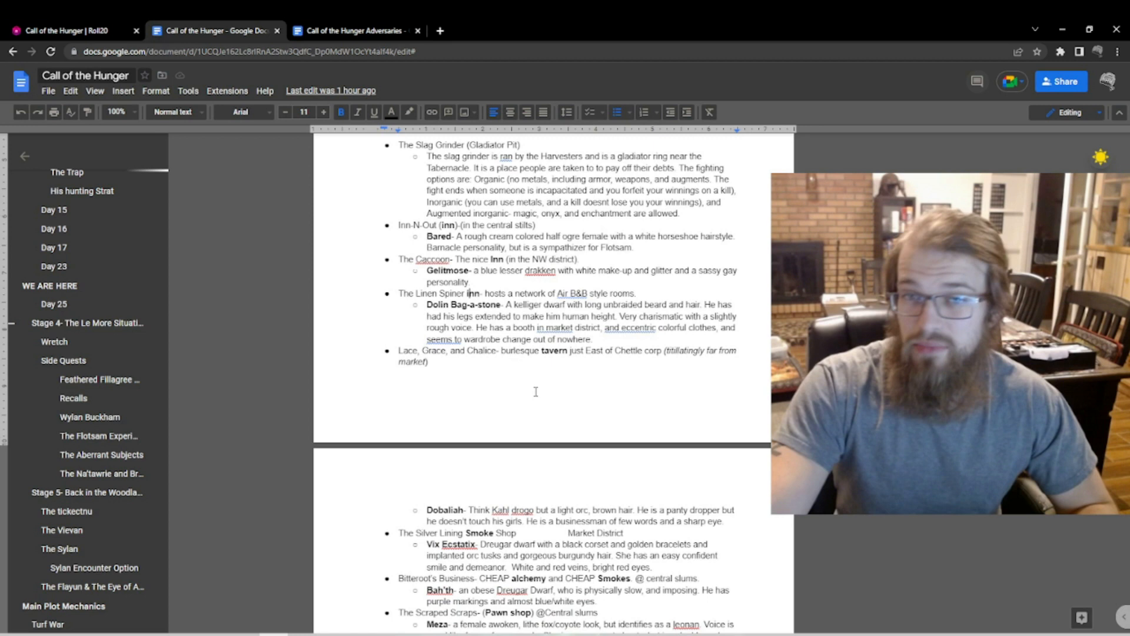
mouse_move(345, 434)
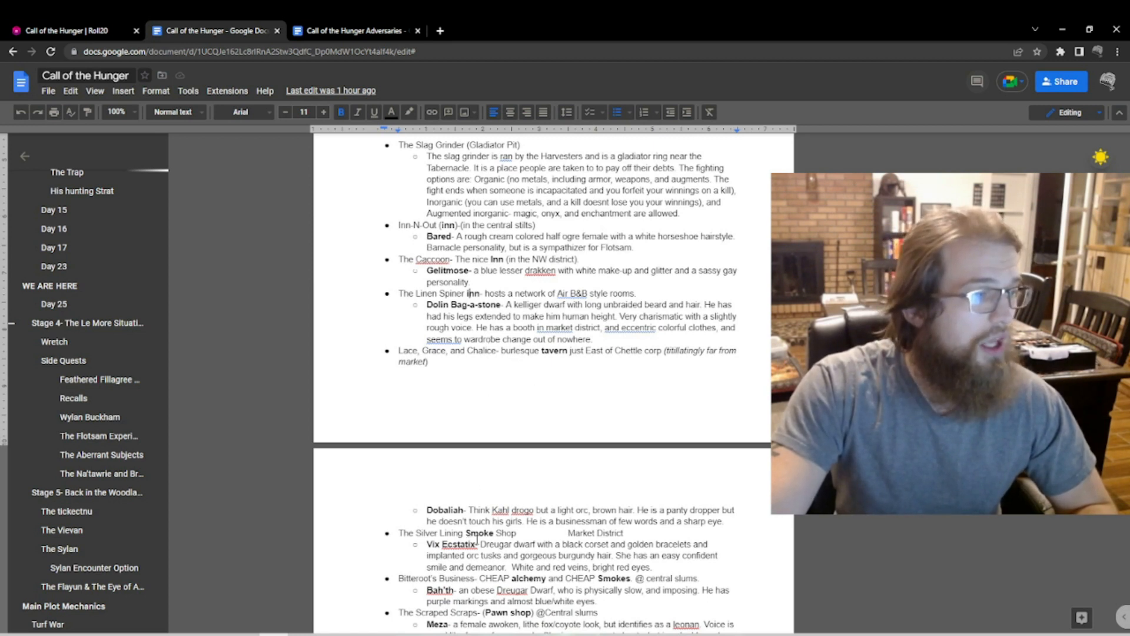
scroll(down, 3)
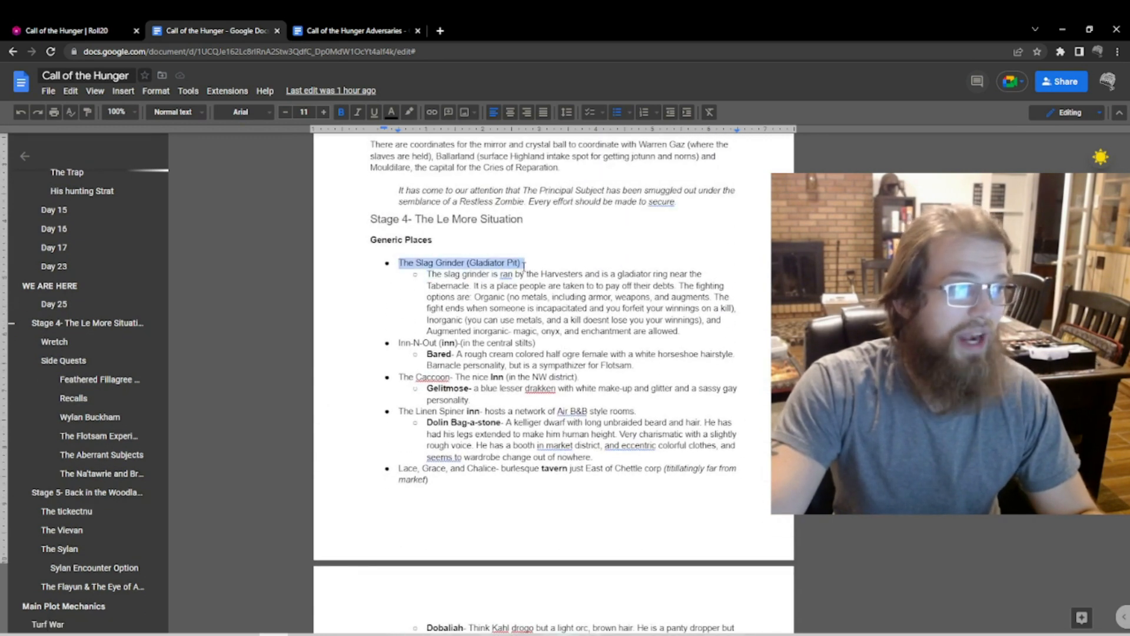
Step: Show the WE ARE HERE recap and Day 25 Bronze Penthouse assault notes above Stage 4
click(535, 285)
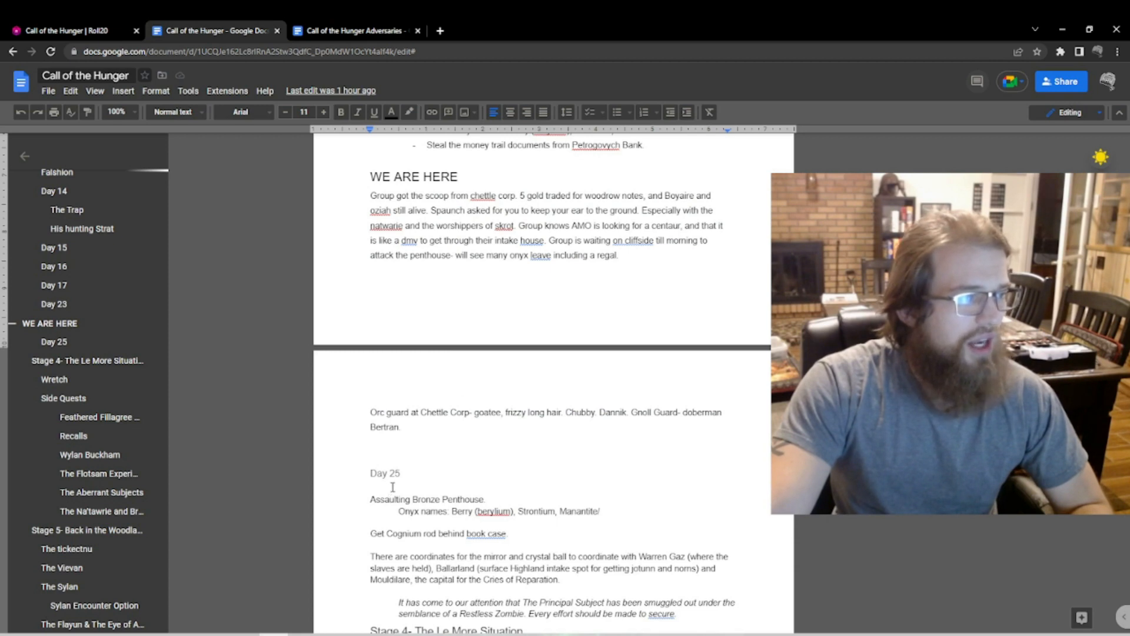
scroll(down, 3)
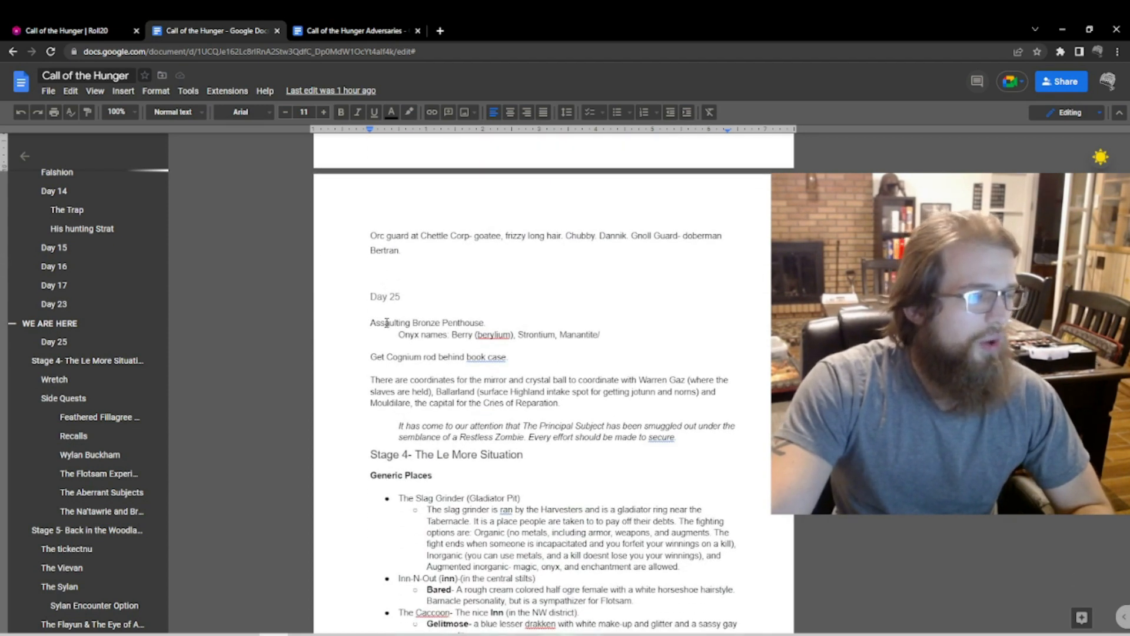